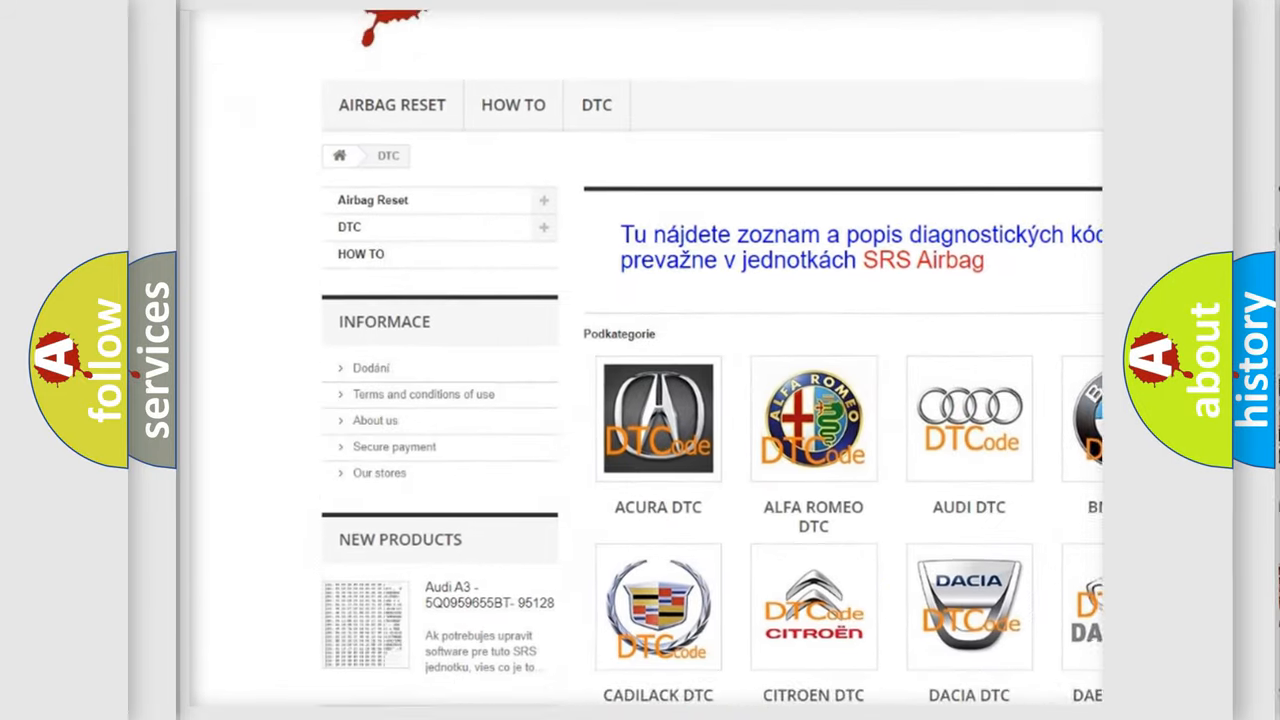
scroll(down, 3)
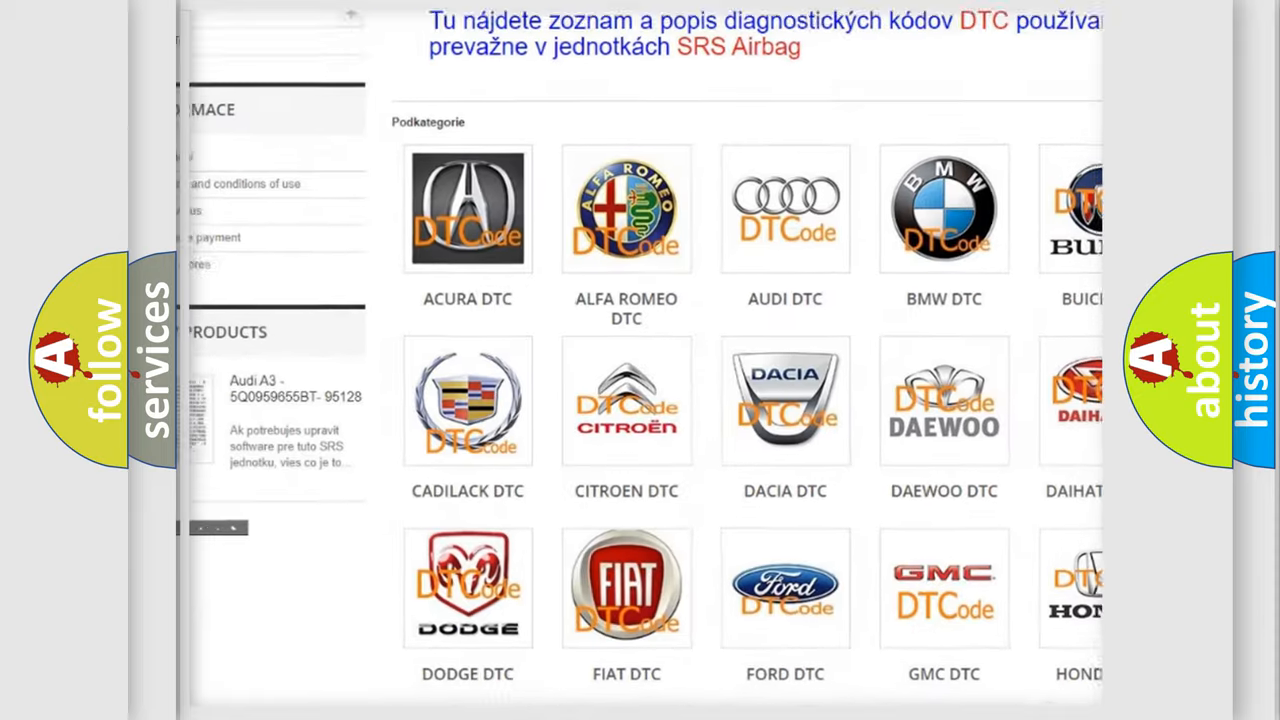
scroll(down, 3)
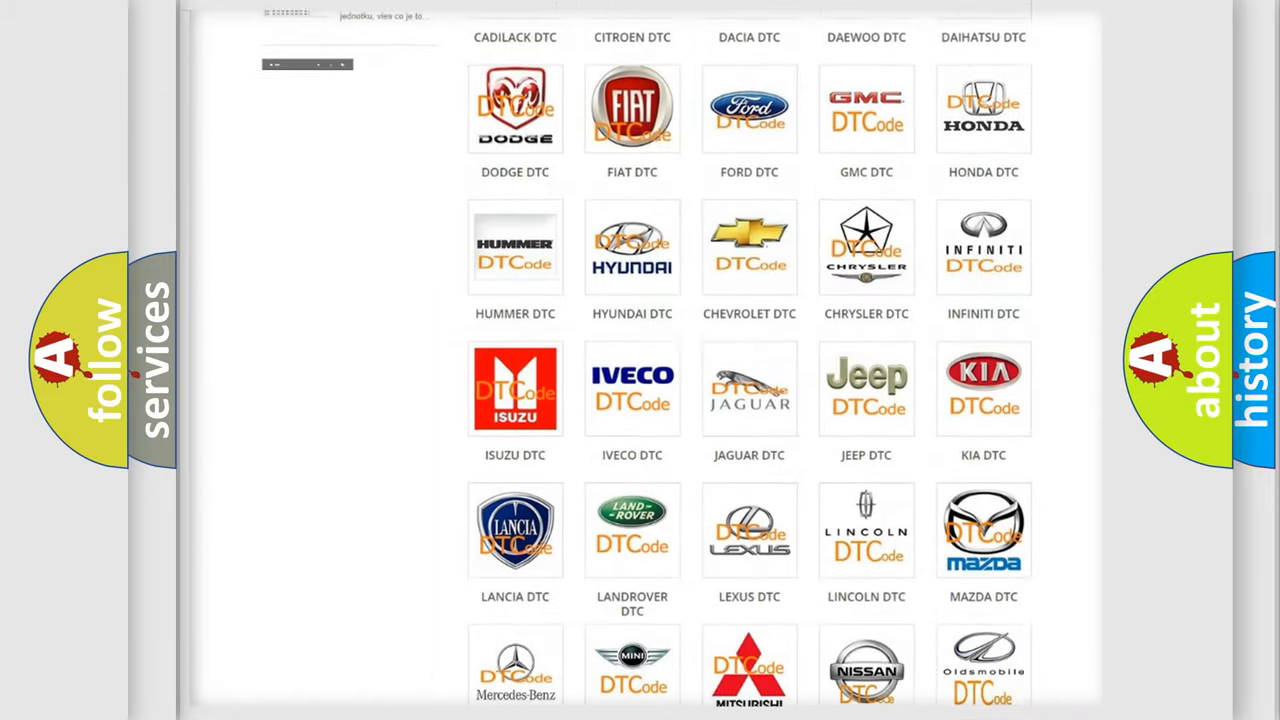
scroll(down, 3)
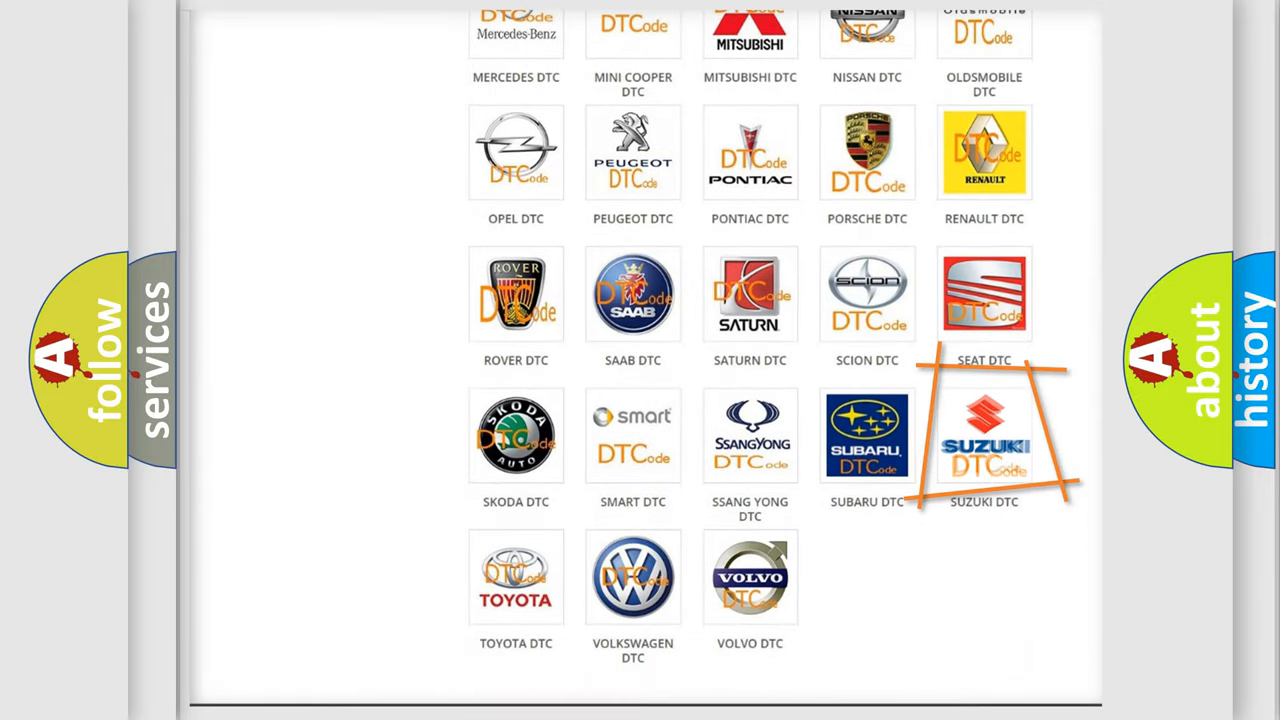